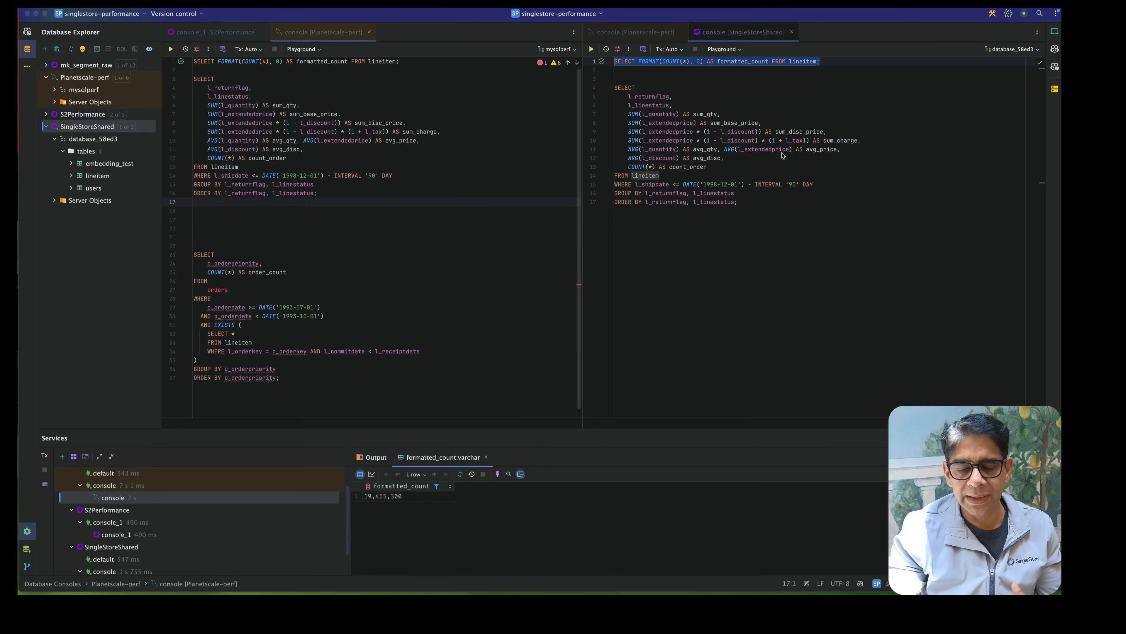
{"action": "mouse_move", "coordinate": [719, 70]}
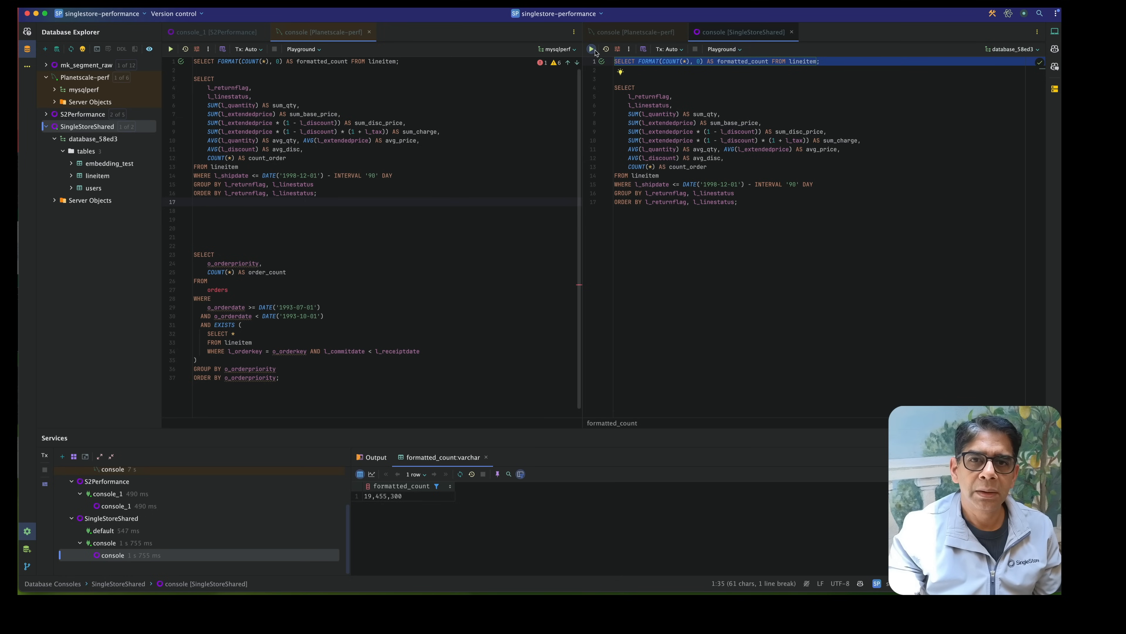
Run the lineitem row-count query on SingleStore, returning 19,455,300 rows.
{"action": "left_click", "coordinate": [591, 49]}
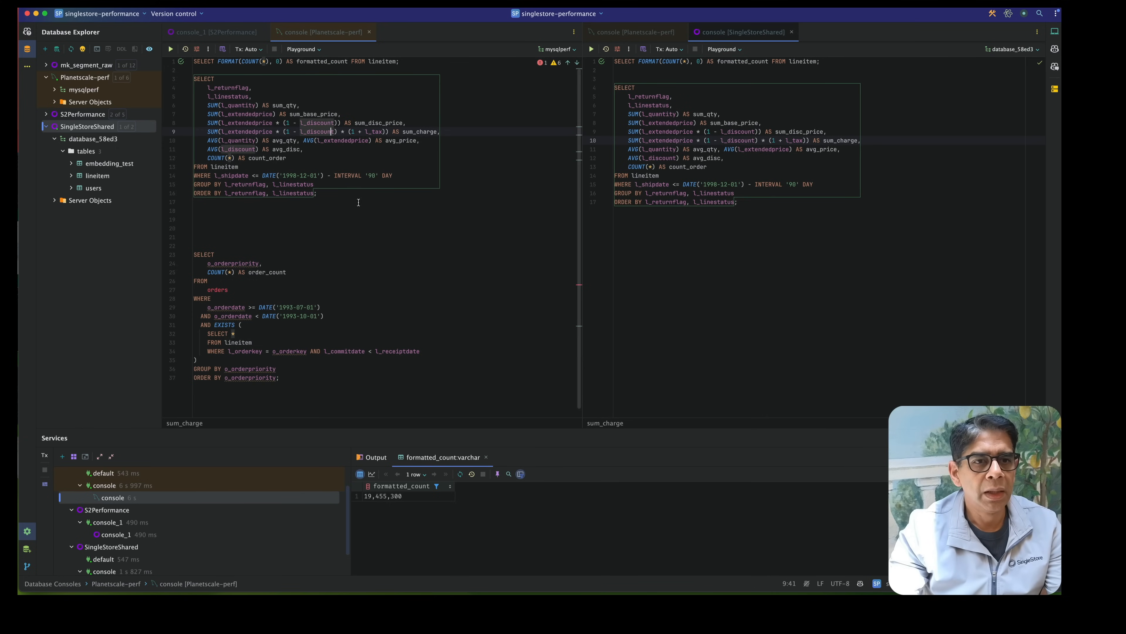
Select the lineitem aggregate query block for running in the PlanetScale and SingleStore consoles.
{"action": "left_click_drag", "start_coordinate": [204, 77], "coordinate": [317, 193]}
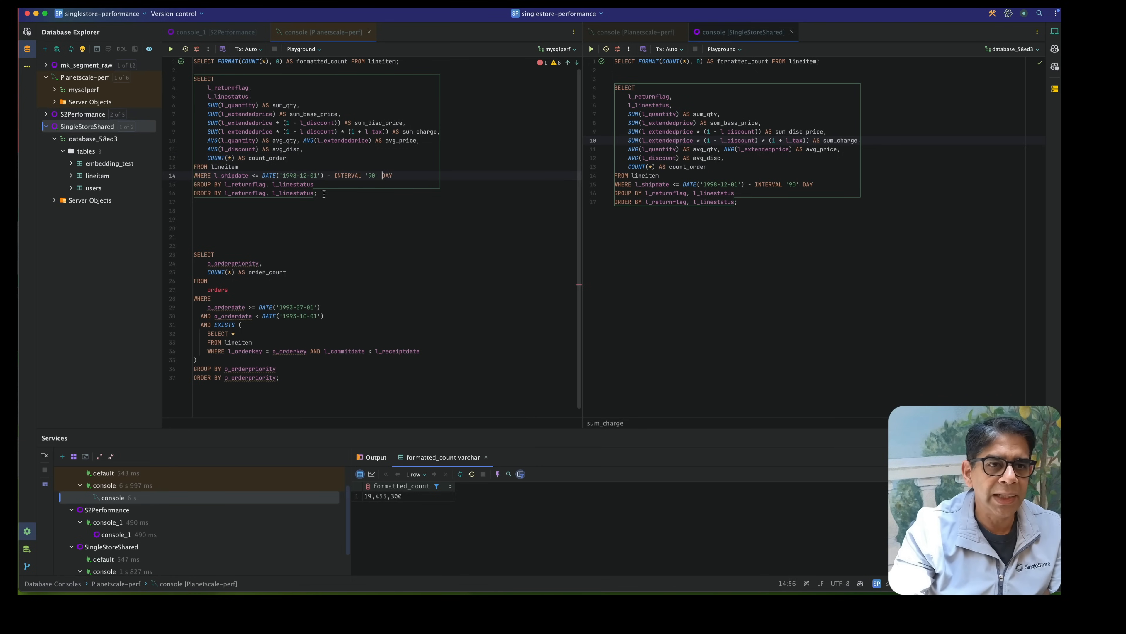
{"action": "left_click_drag", "start_coordinate": [203, 78], "coordinate": [317, 192]}
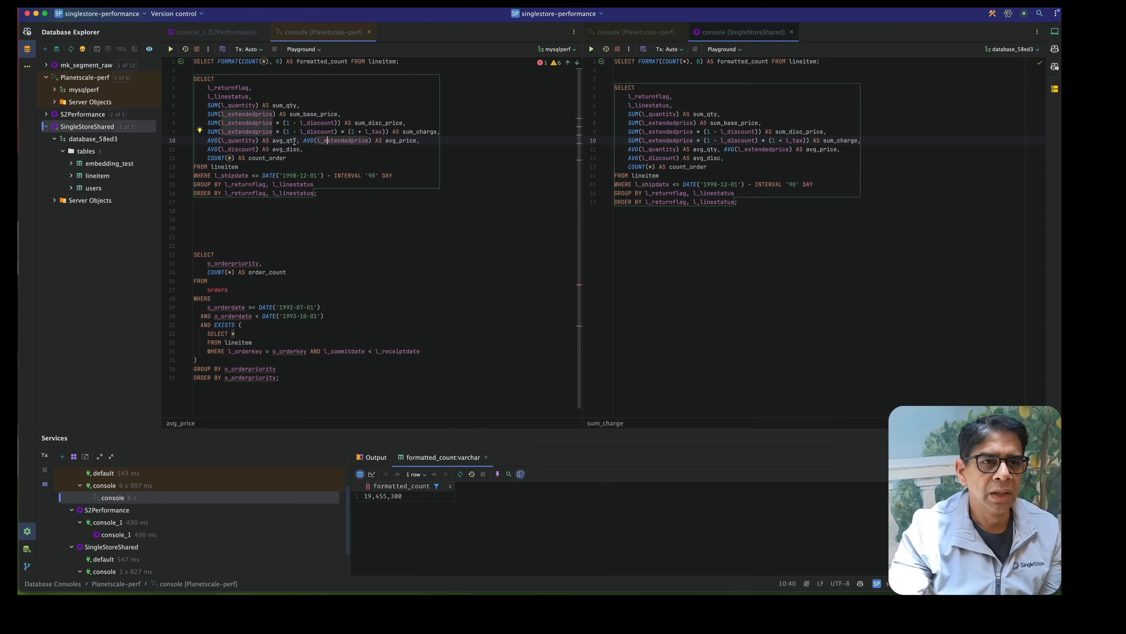
{"action": "mouse_move", "coordinate": [276, 157]}
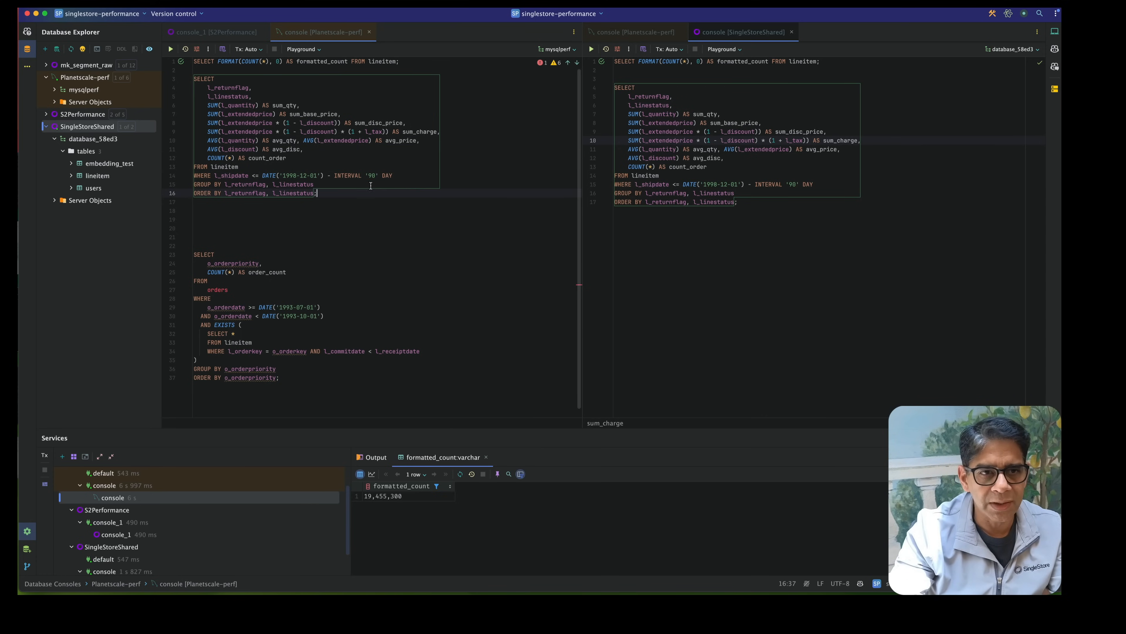
{"action": "left_click_drag", "start_coordinate": [193, 78], "coordinate": [317, 192]}
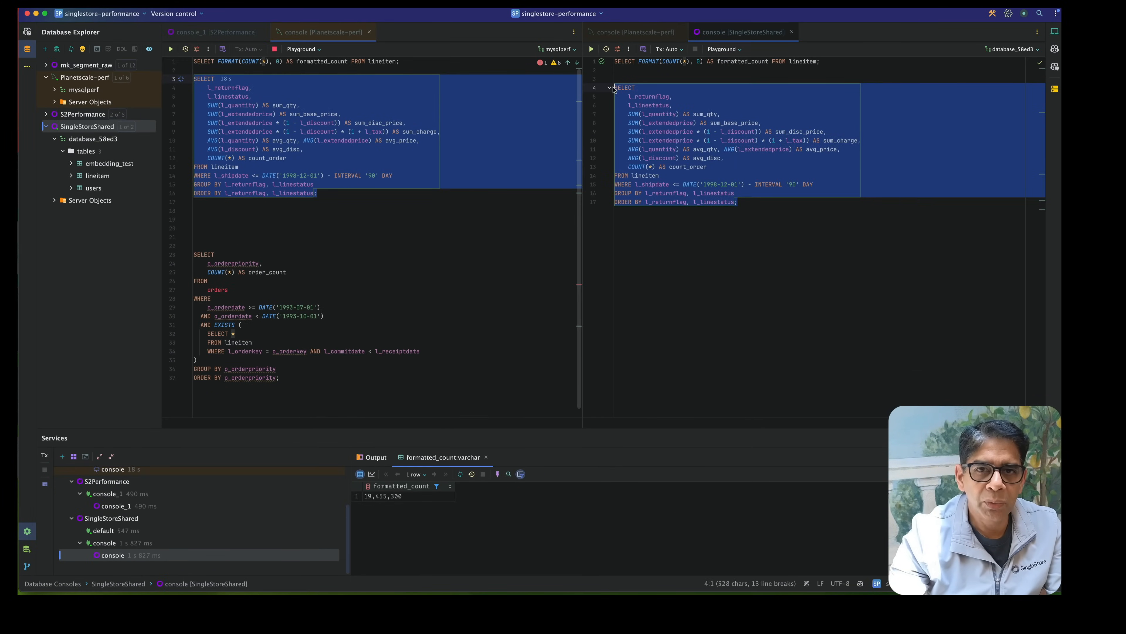
Run the aggregate query on SingleStore and review its four result rows.
{"action": "left_click", "coordinate": [602, 49]}
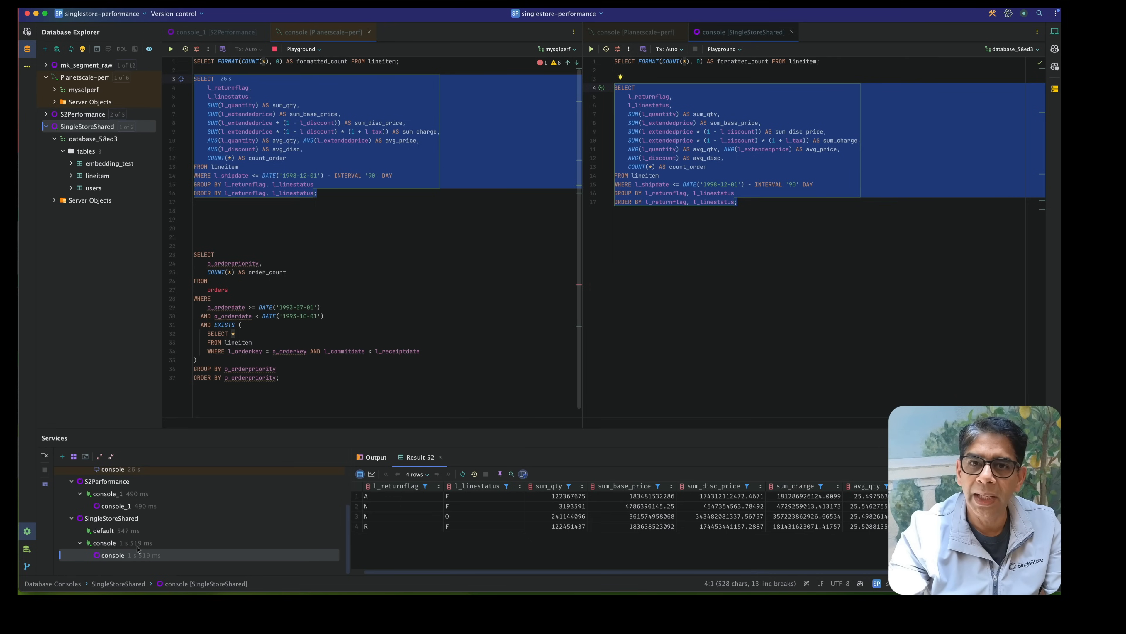
{"action": "scroll", "scroll_direction": "down", "scroll_amount": 3}
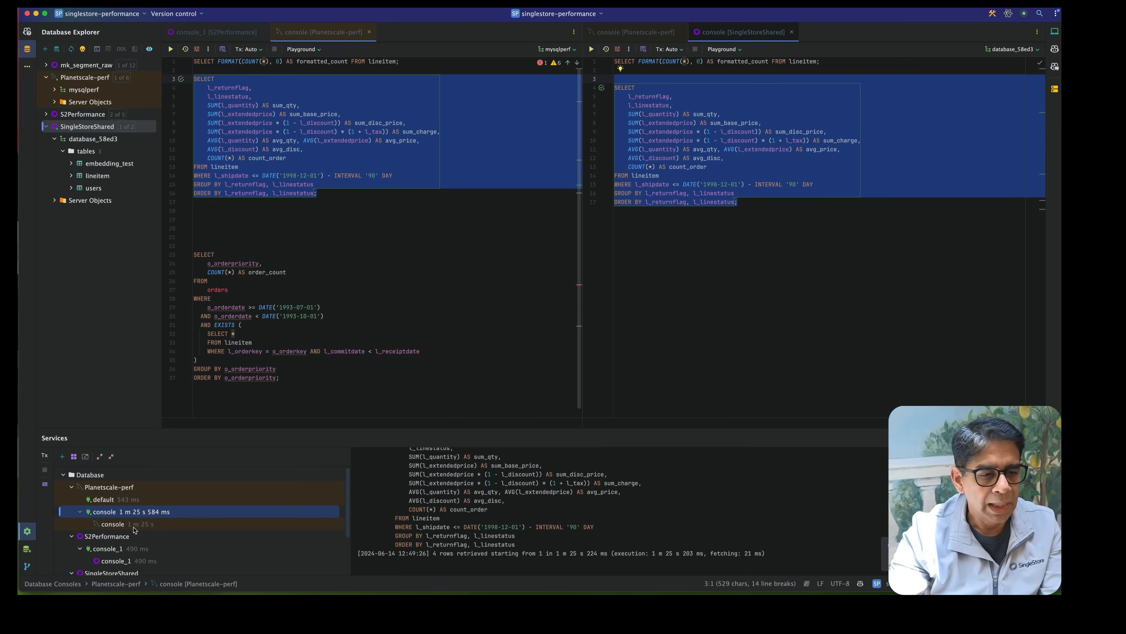
Show the PlanetScale console's four aggregate result rows and re-run the query.
{"action": "left_click", "coordinate": [115, 522]}
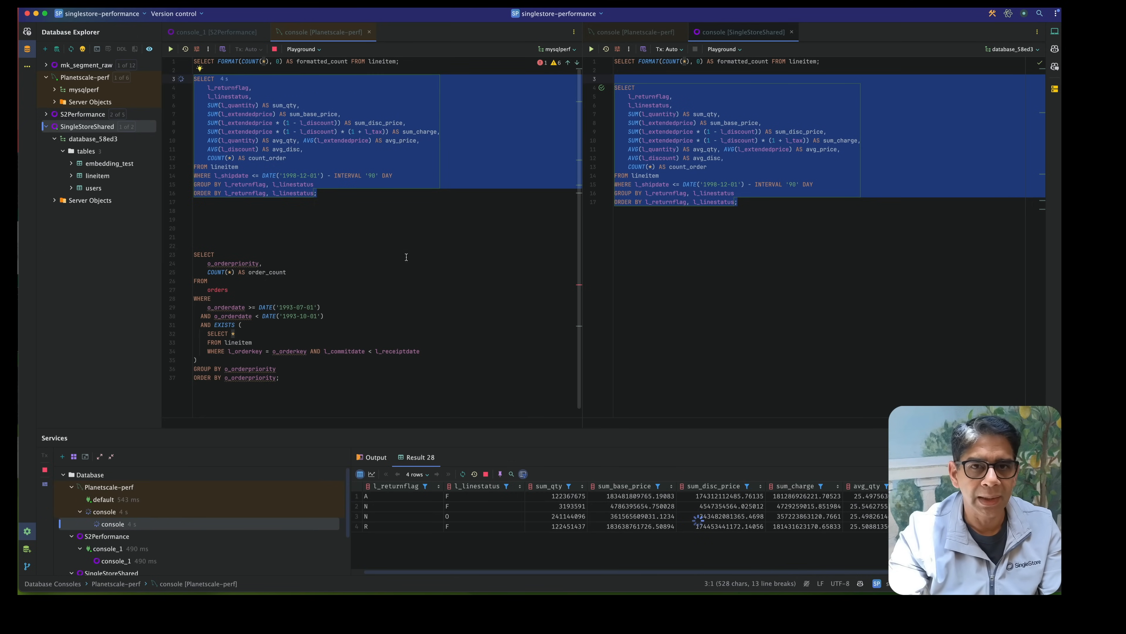
{"action": "left_click", "coordinate": [591, 48]}
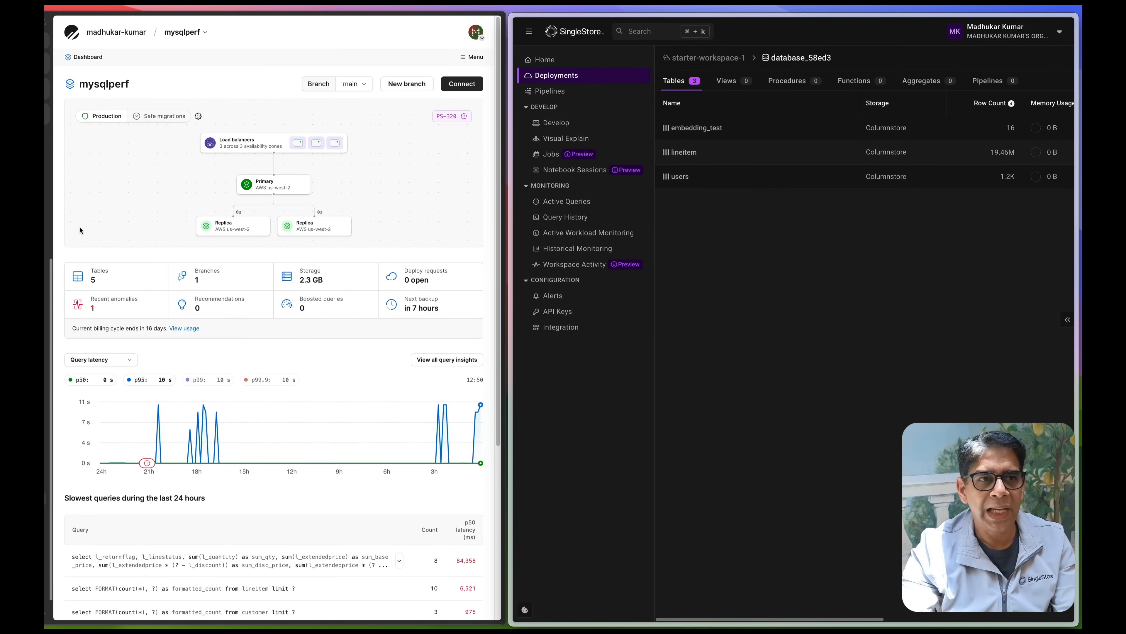
{"action": "mouse_move", "coordinate": [429, 123]}
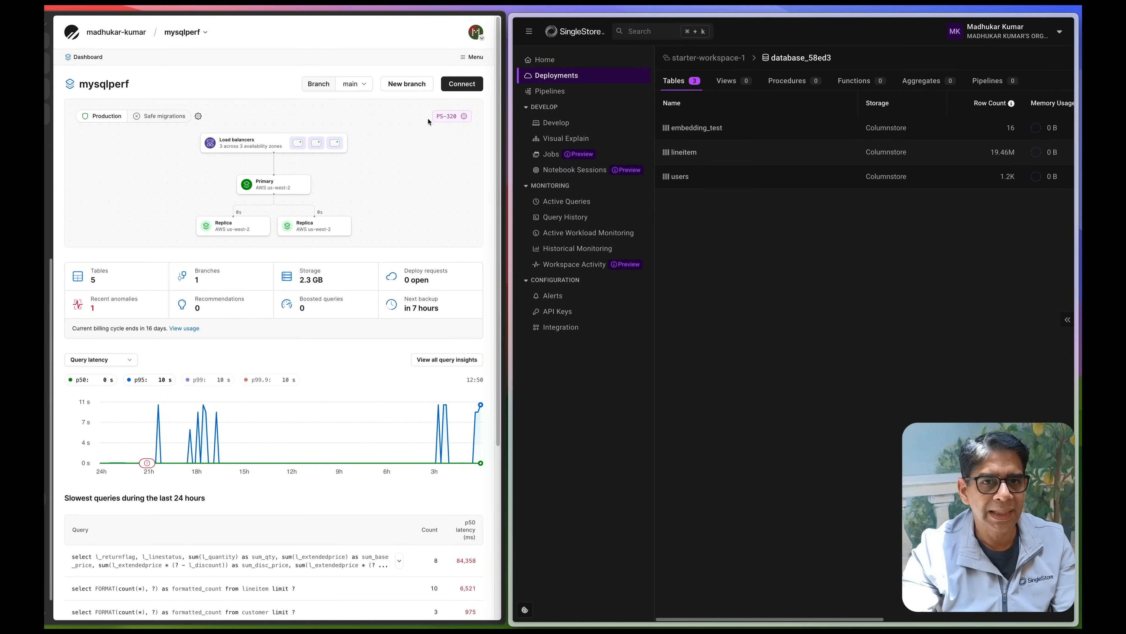
View the mysqlperf upgrade options with PS-320 at 4 vCPU, 32 GB RAM, $699/month.
{"action": "left_click", "coordinate": [452, 116]}
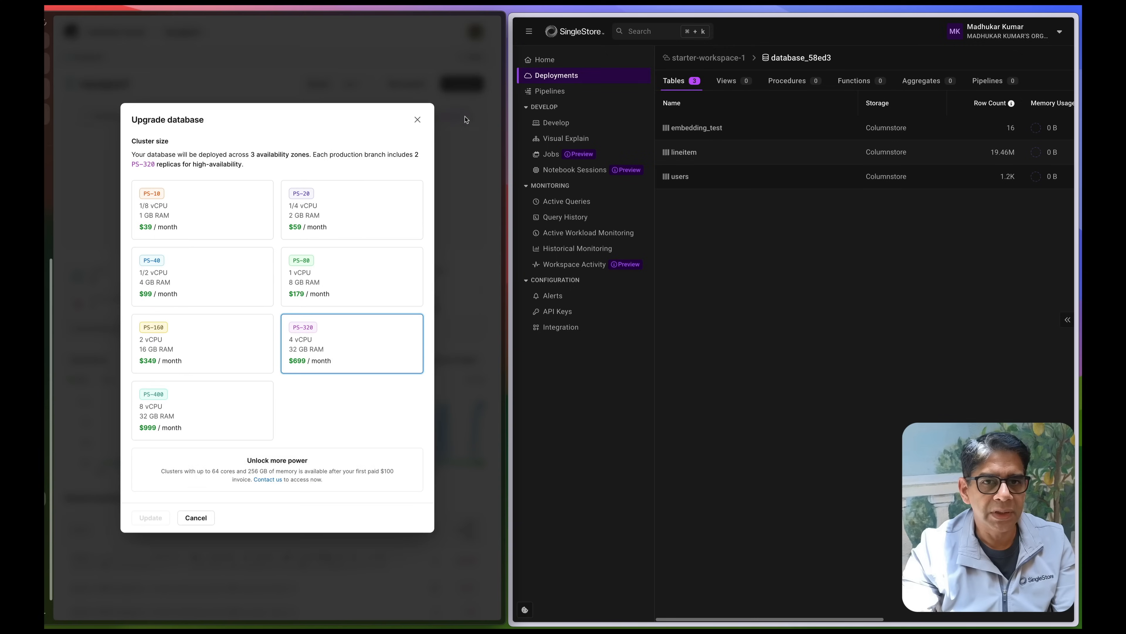
{"action": "mouse_move", "coordinate": [322, 342]}
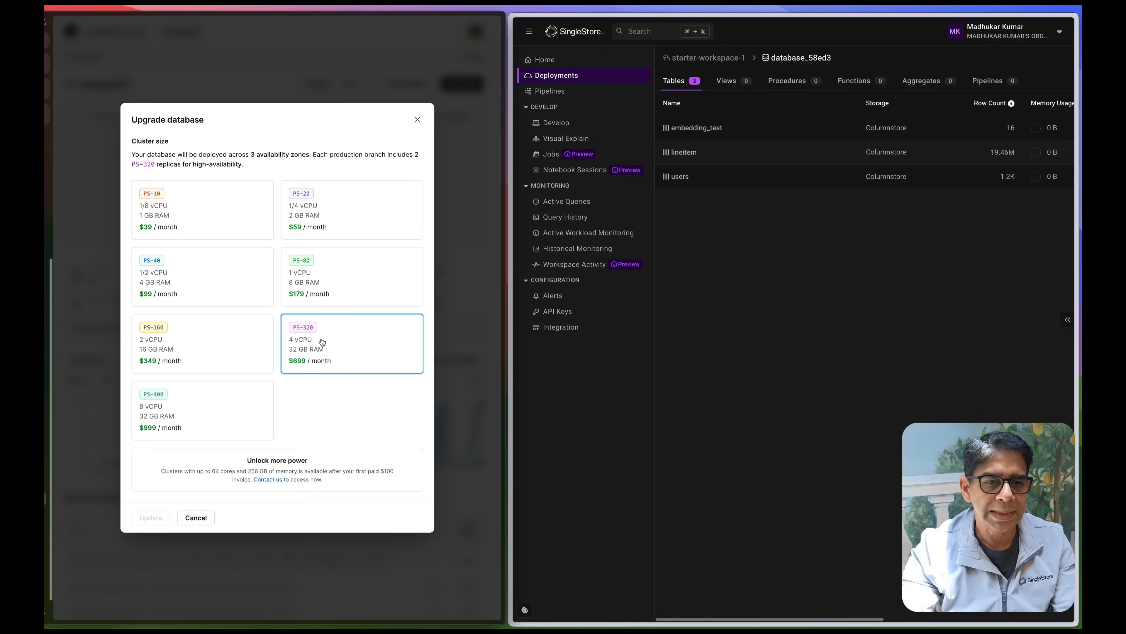
{"action": "mouse_move", "coordinate": [295, 361]}
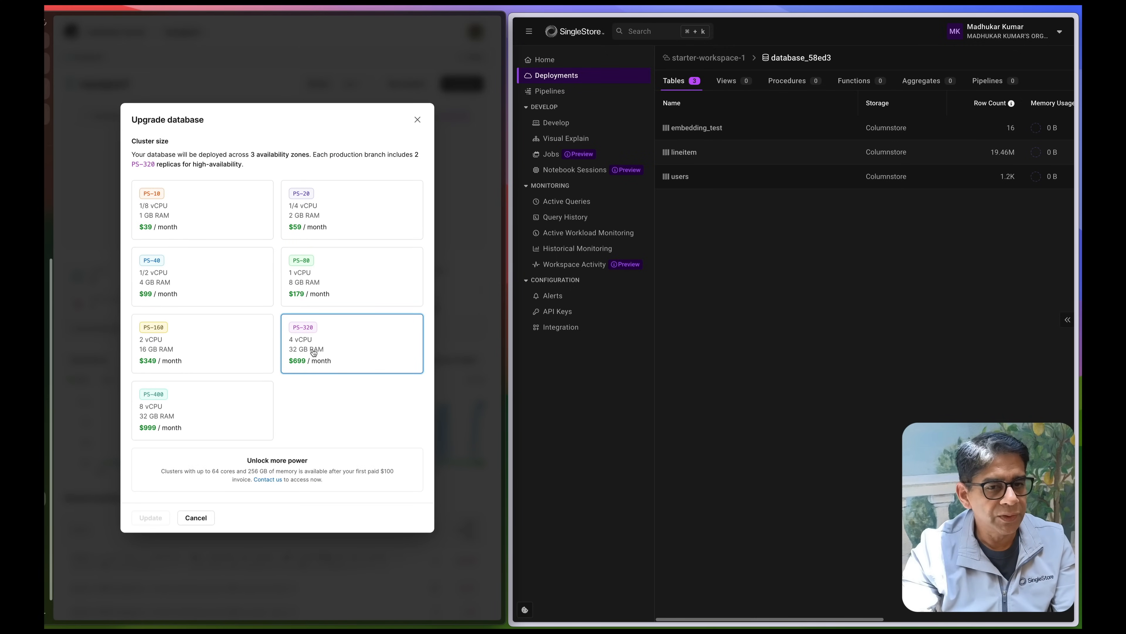
{"action": "mouse_move", "coordinate": [293, 372]}
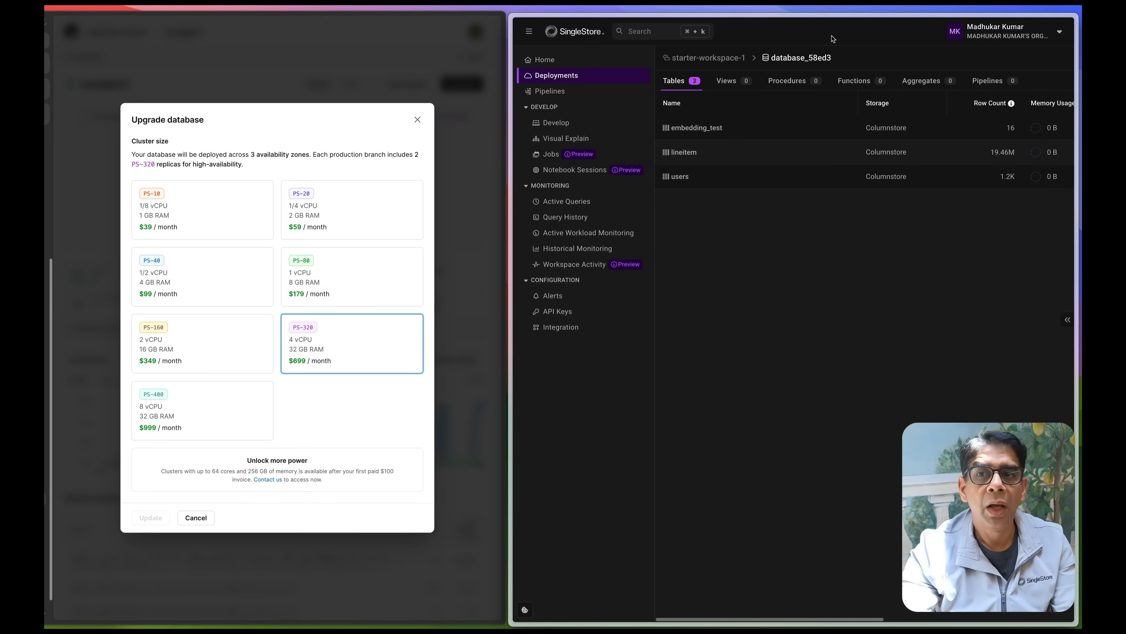
{"action": "mouse_move", "coordinate": [855, 245]}
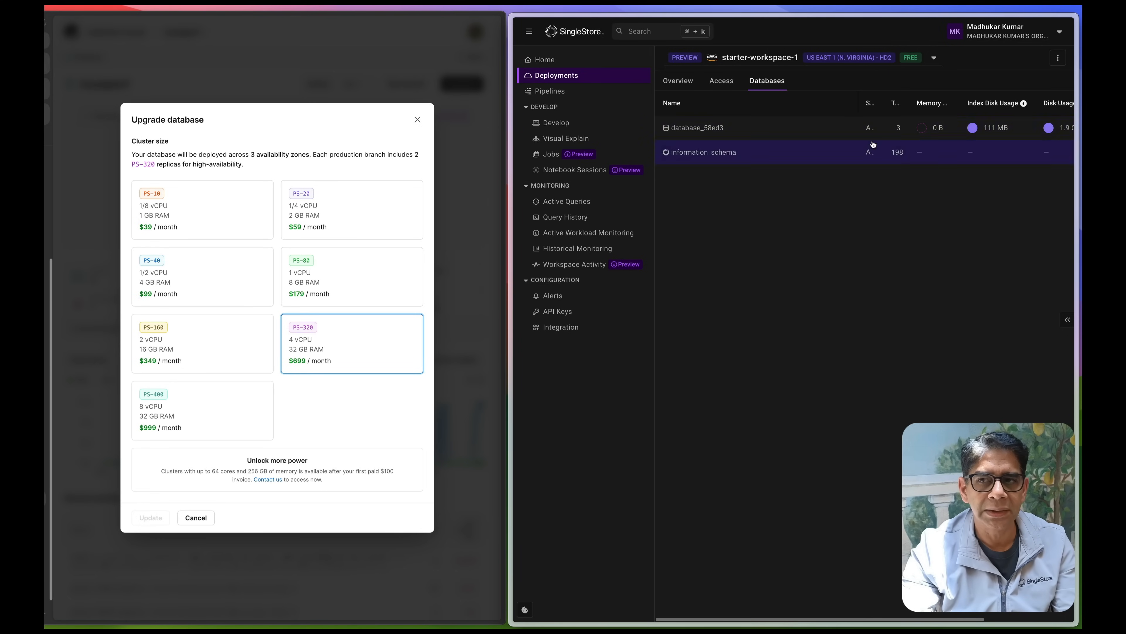
Review starter-workspace-1's databases, then dismiss the PlanetScale upgrade dialog unchanged.
{"action": "scroll", "scroll_direction": "right", "scroll_amount": 3}
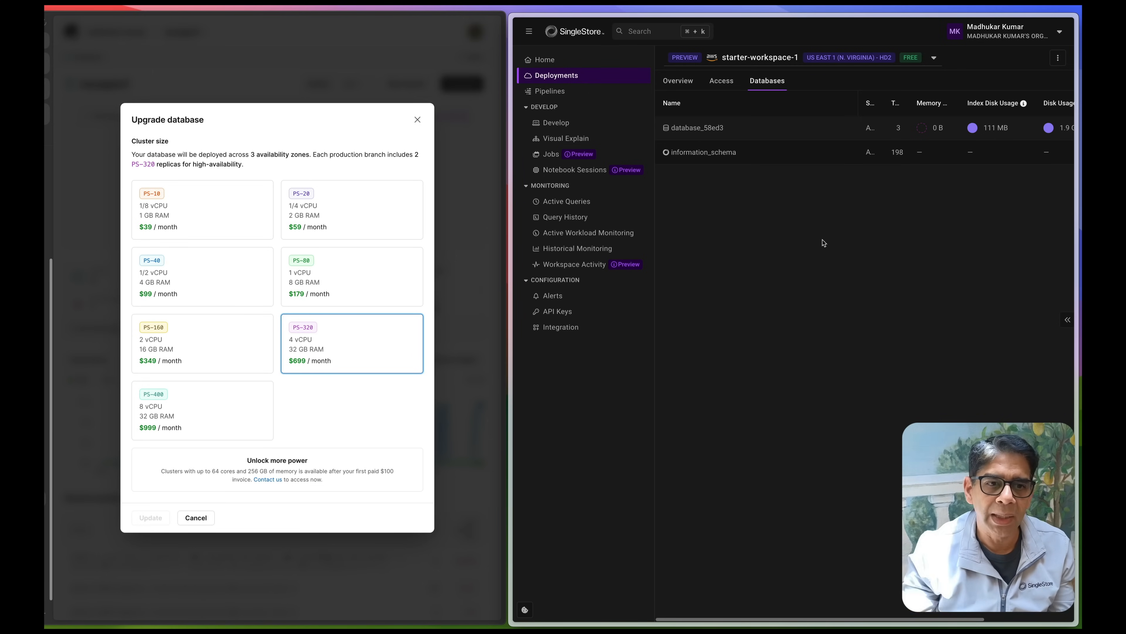
{"action": "mouse_move", "coordinate": [342, 370]}
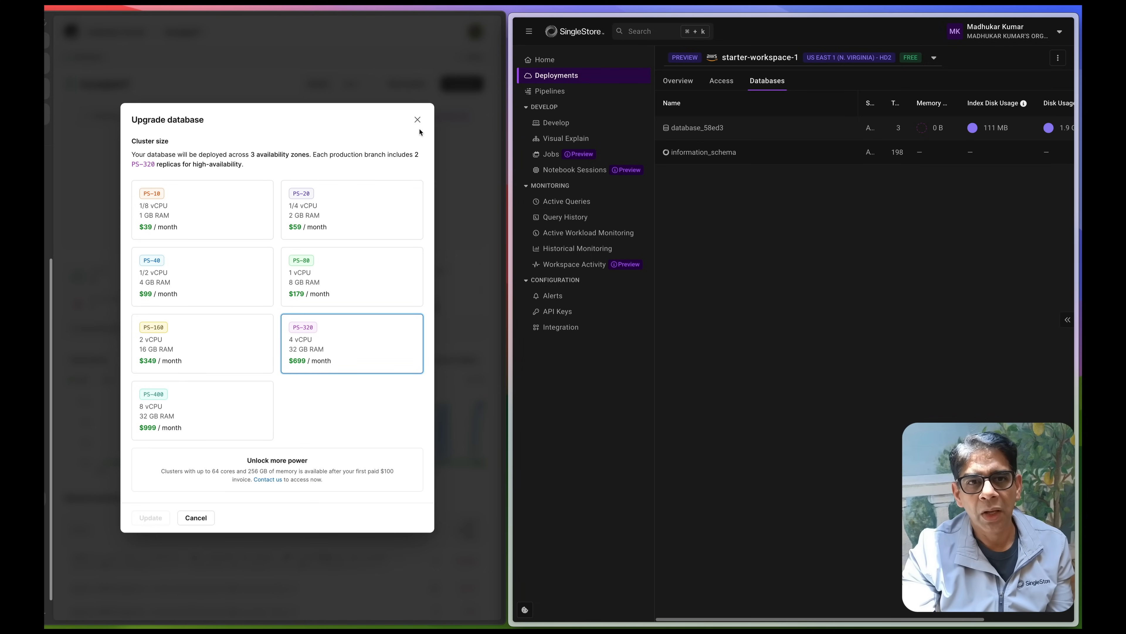
{"action": "left_click", "coordinate": [418, 119]}
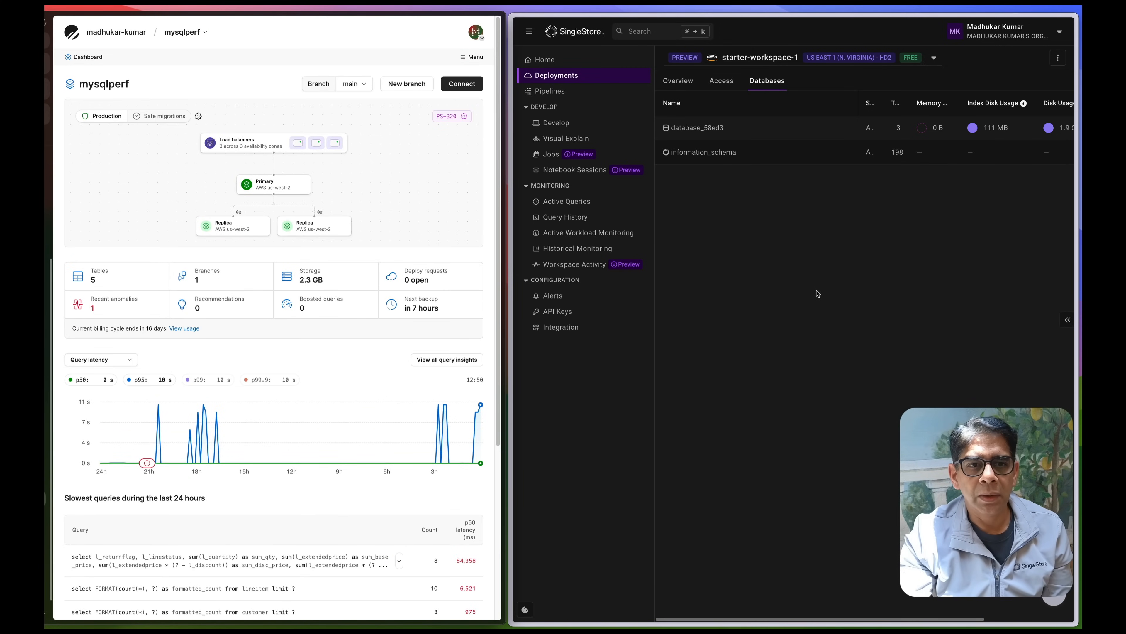
{"action": "mouse_move", "coordinate": [704, 298]}
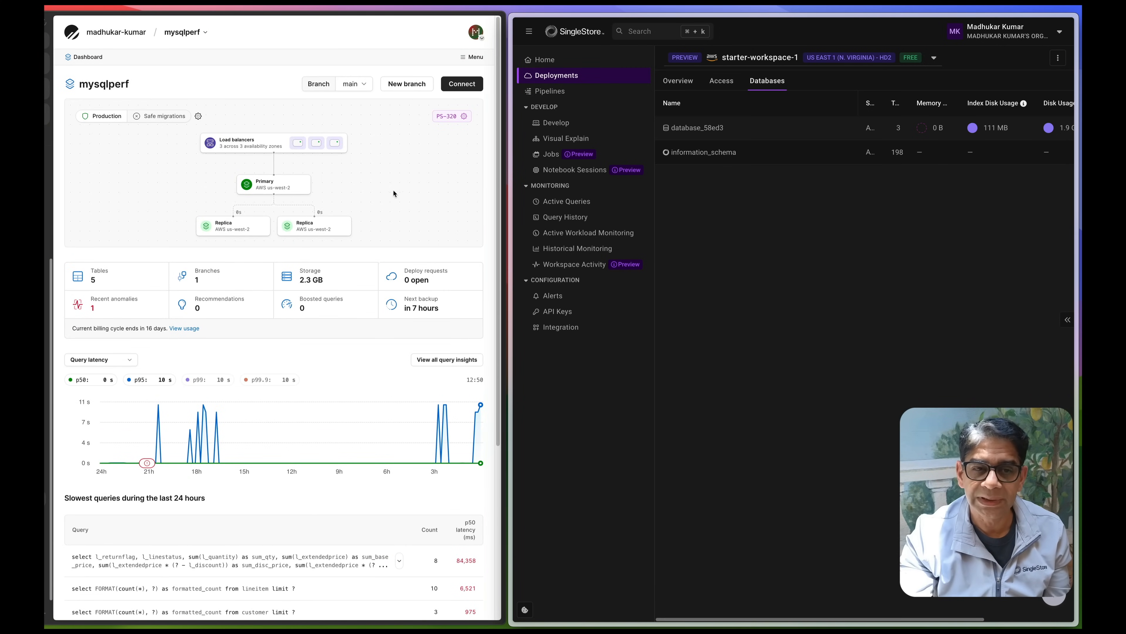
{"action": "mouse_move", "coordinate": [391, 223]}
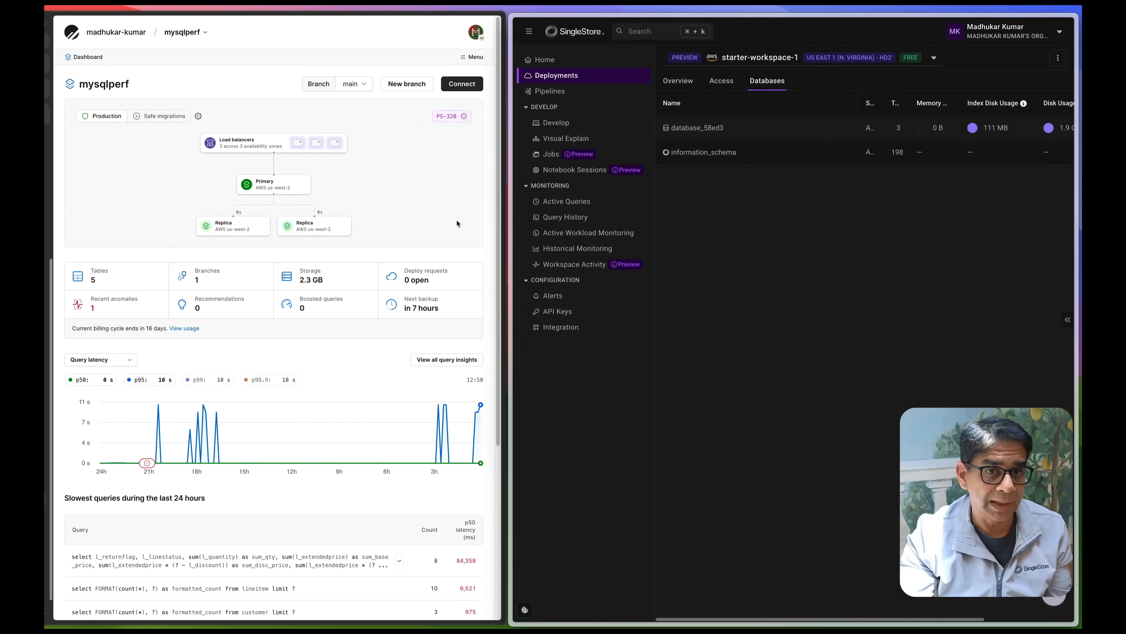
{"action": "mouse_move", "coordinate": [845, 403]}
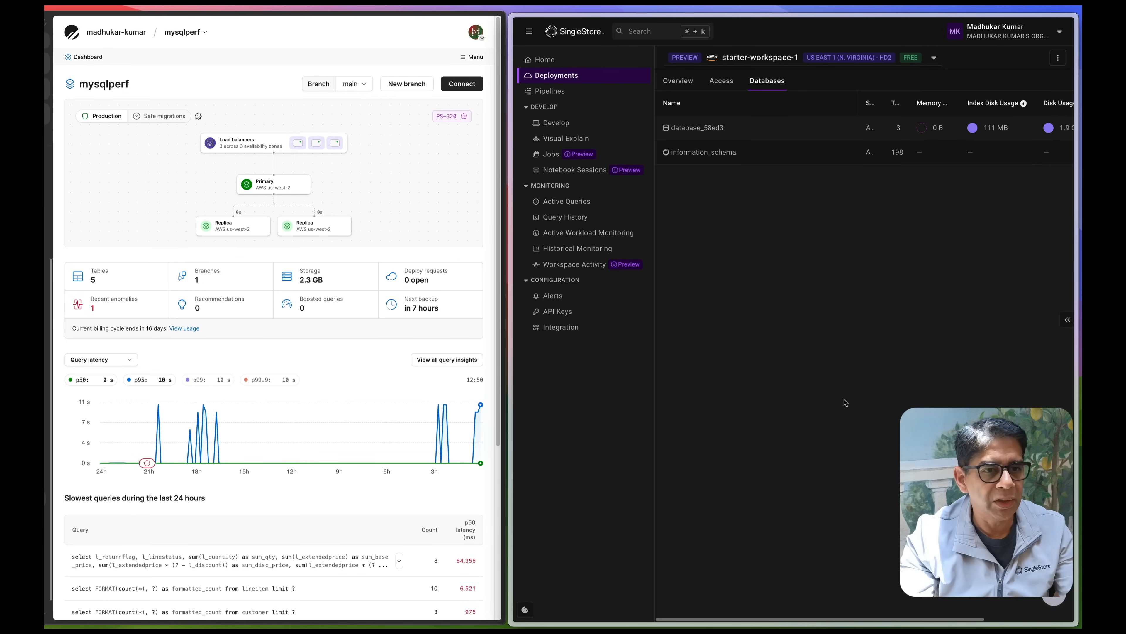